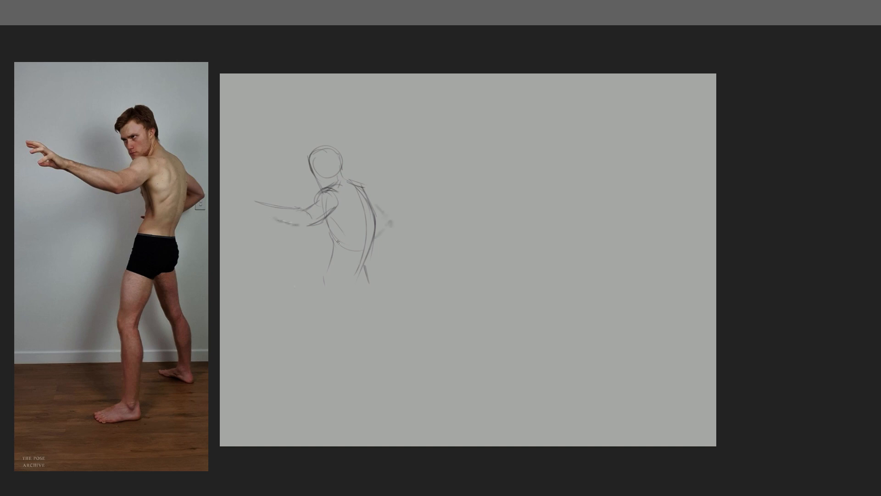
Finish the reaching figure with light tonal shading strokes across his body
{"action": "type", "text": "x13 spee"}
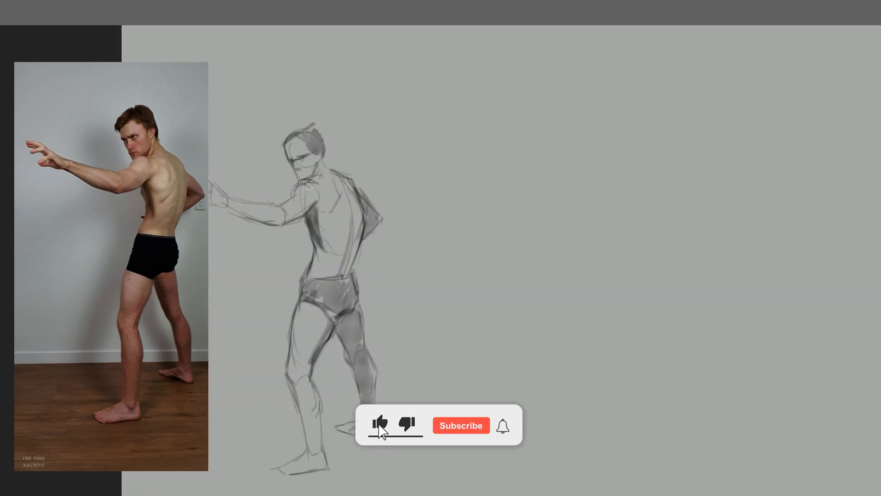
{"action": "left_click", "coordinate": [379, 424]}
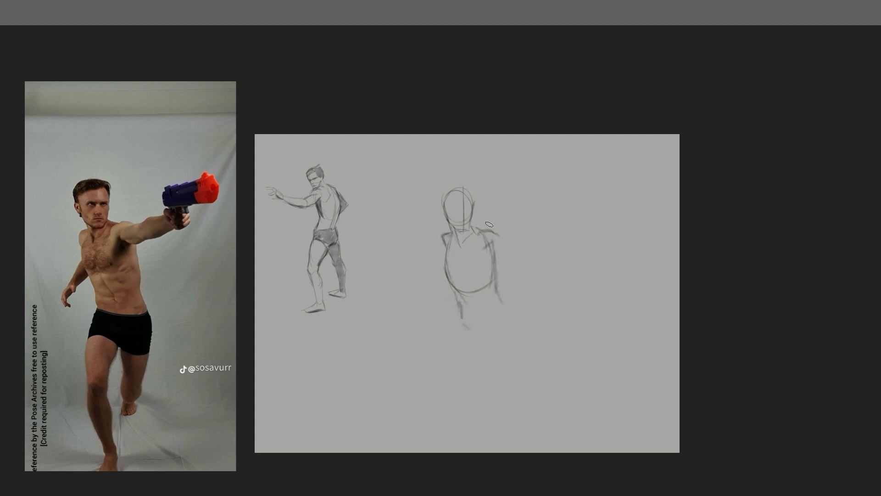
Sketch the gun-pointing figure's outstretched arm, torso and striding legs
{"action": "left_click_drag", "start_coordinate": [489, 236], "coordinate": [542, 227]}
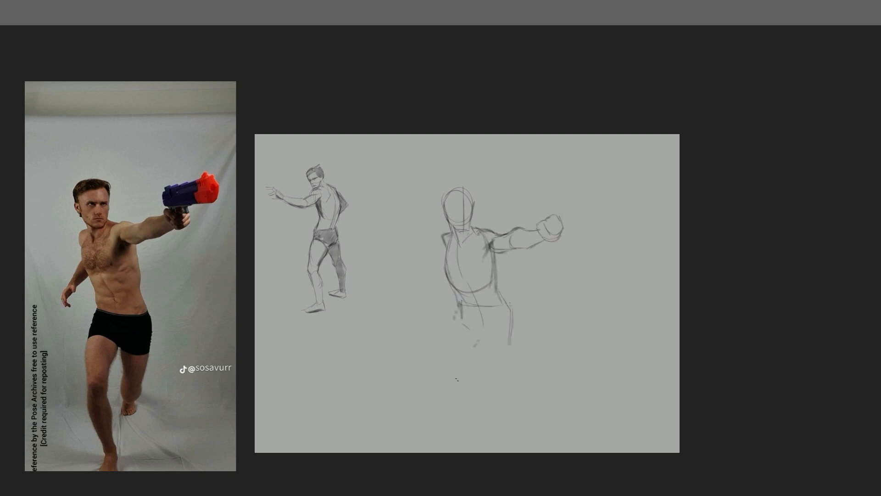
{"action": "left_click_drag", "start_coordinate": [444, 286], "coordinate": [455, 371]}
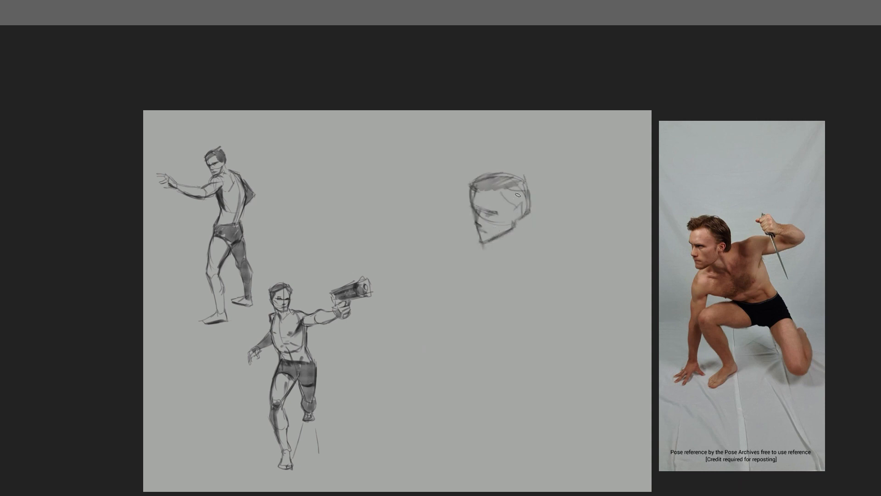
Block in the crouching knife-holder's shoulders, reaching arm and body
{"action": "left_click_drag", "start_coordinate": [514, 193], "coordinate": [506, 233]}
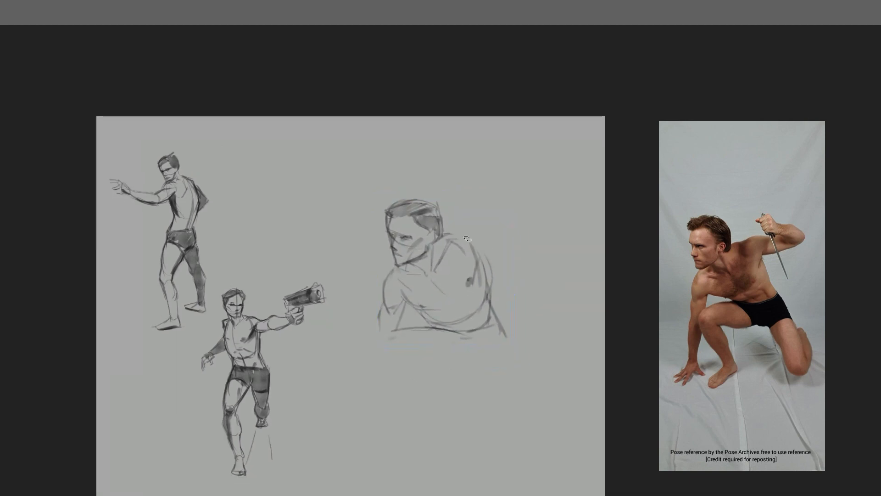
{"action": "left_click_drag", "start_coordinate": [455, 241], "coordinate": [540, 211]}
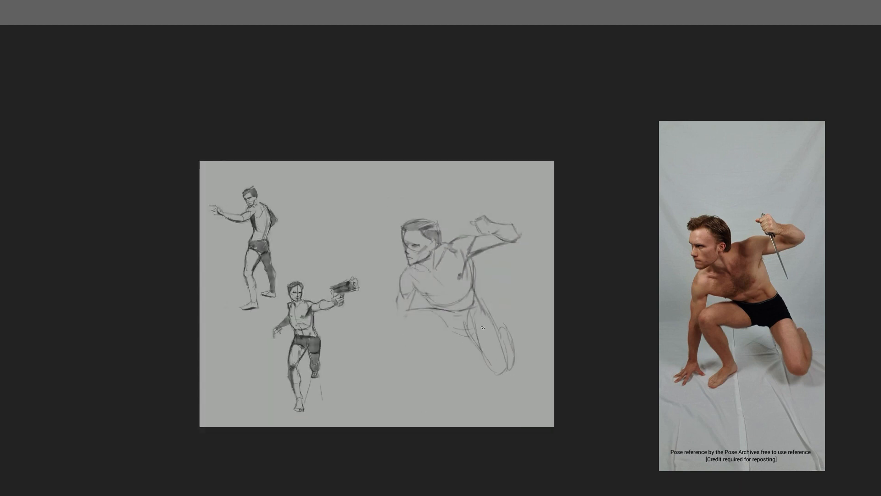
{"action": "left_click_drag", "start_coordinate": [471, 315], "coordinate": [427, 377]}
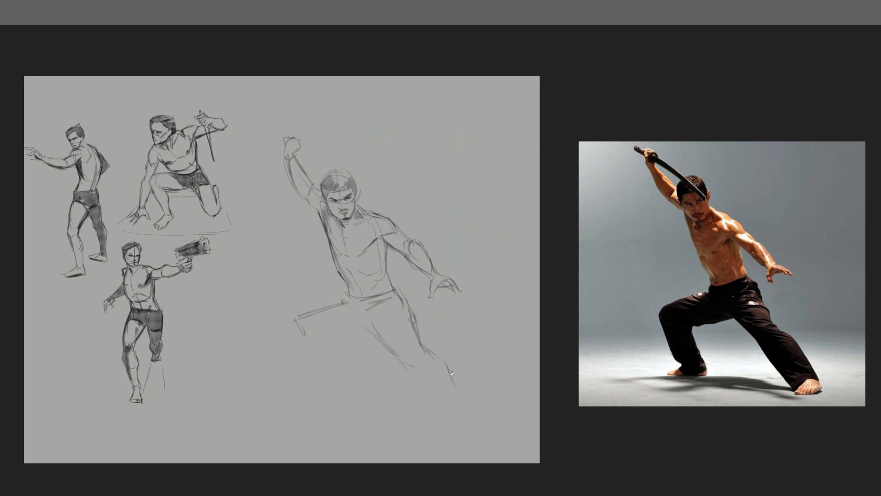
Rough in the sword-raising figure's body and wide-stance legs
{"action": "left_click_drag", "start_coordinate": [331, 312], "coordinate": [464, 399]}
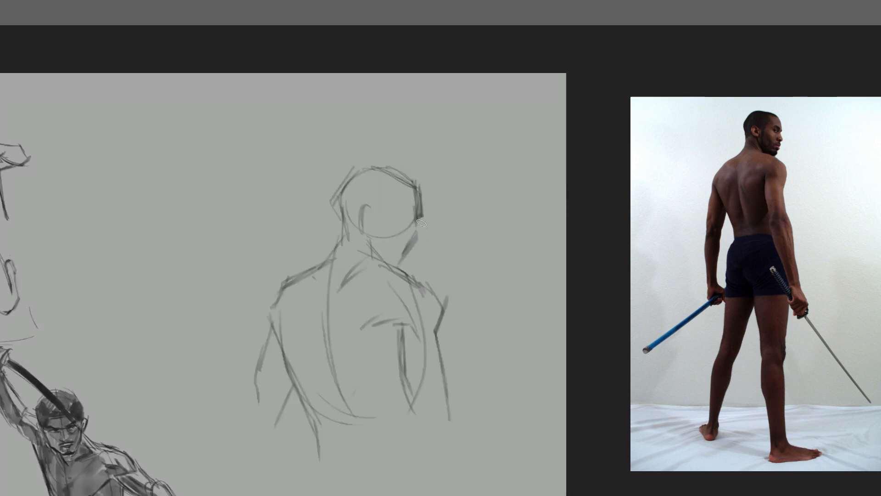
Draw the back-view figure's profile face and shade the jaw and neck
{"action": "left_click_drag", "start_coordinate": [405, 214], "coordinate": [402, 246]}
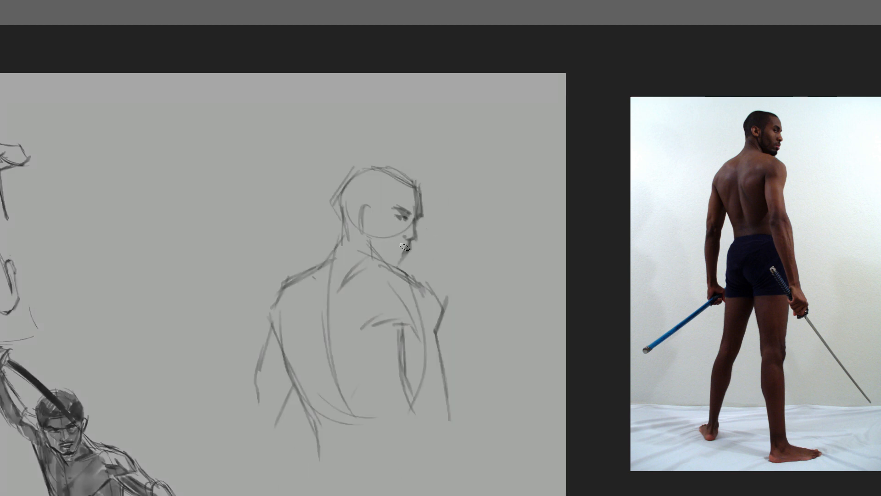
{"action": "left_click_drag", "start_coordinate": [399, 236], "coordinate": [404, 270]}
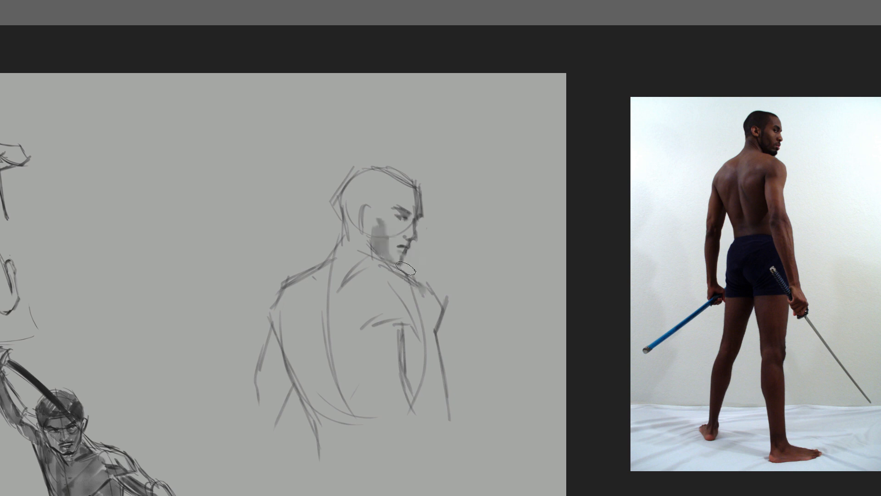